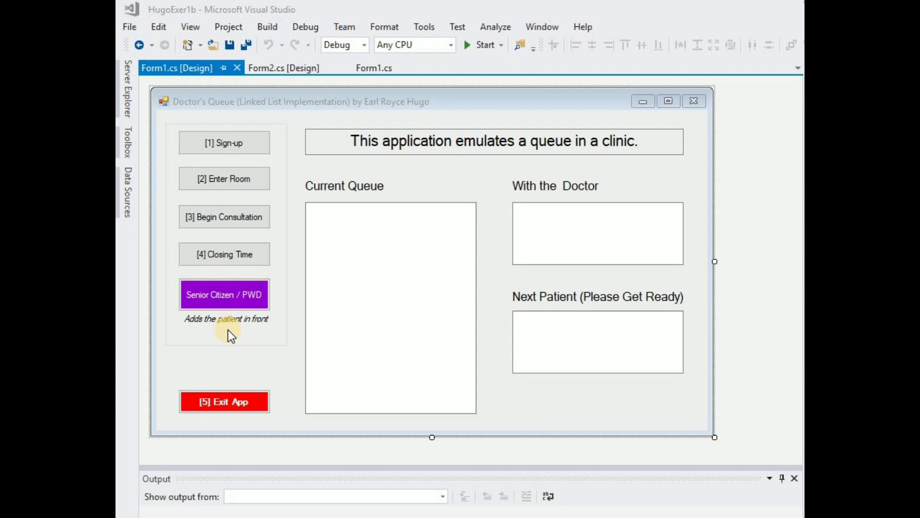
mouse_move(279, 66)
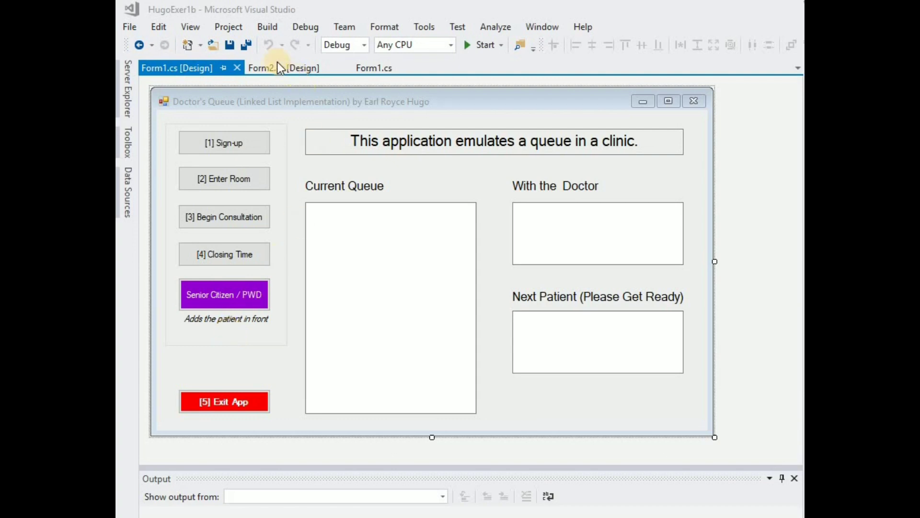
Switch to the Form2.cs designer showing the Patient Information form
click(267, 67)
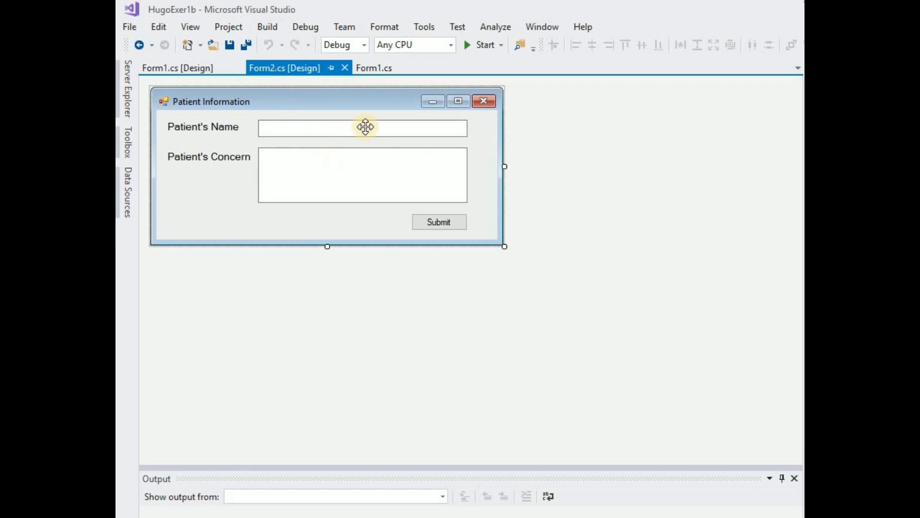
mouse_move(299, 229)
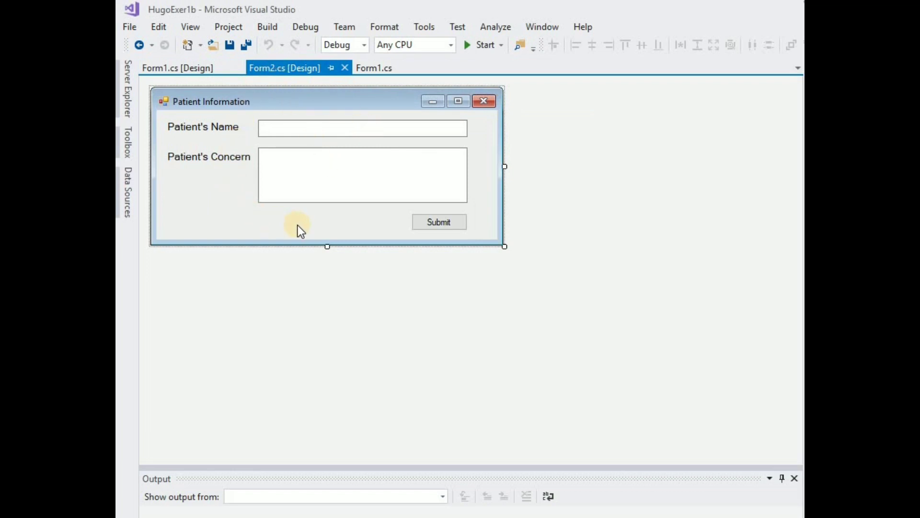
mouse_move(339, 98)
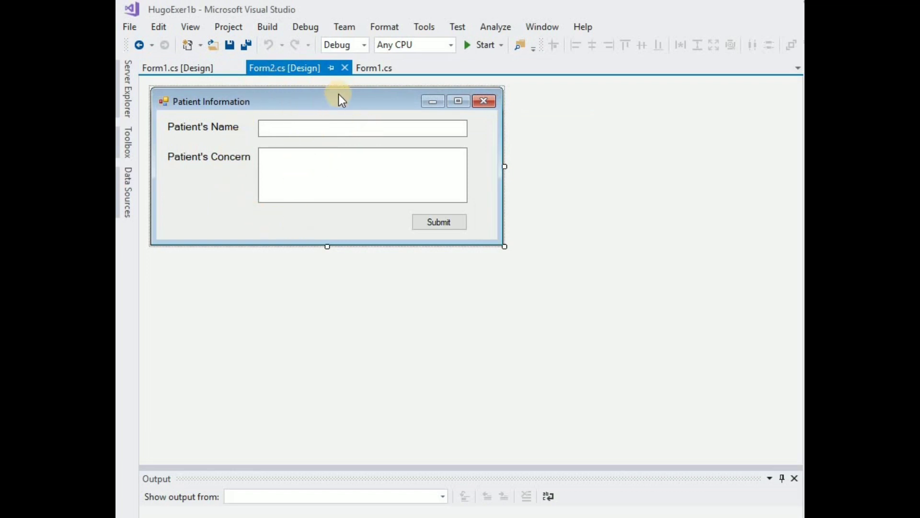
Open Form1.cs code and jump to the HugoExer1b.LinkedList class
click(373, 68)
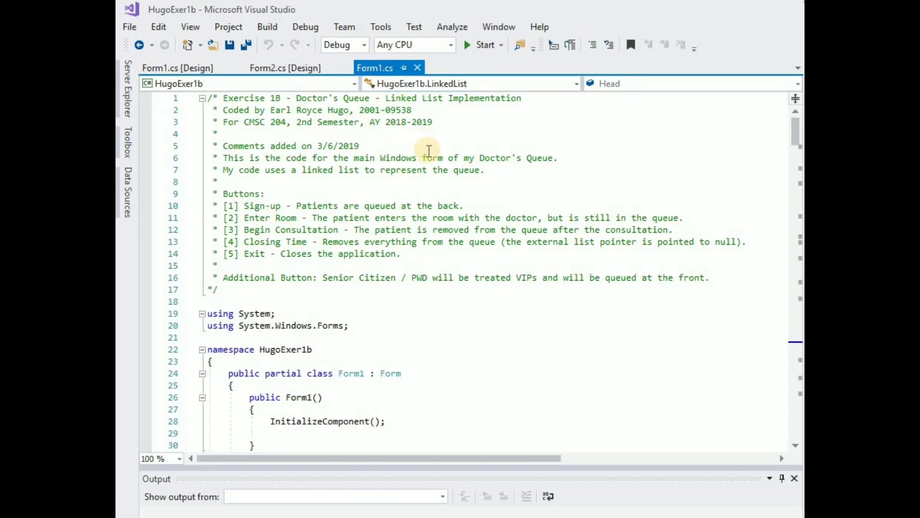
mouse_move(600, 229)
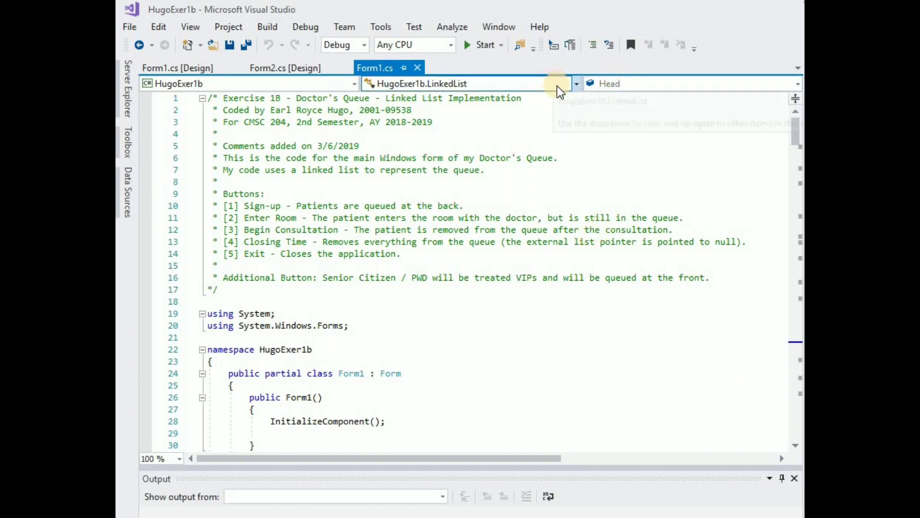
click(575, 83)
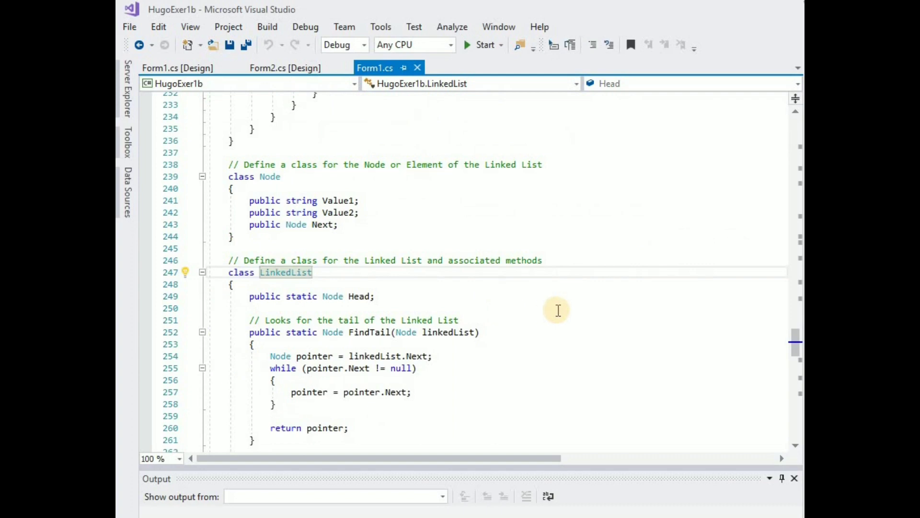
scroll(down, 3)
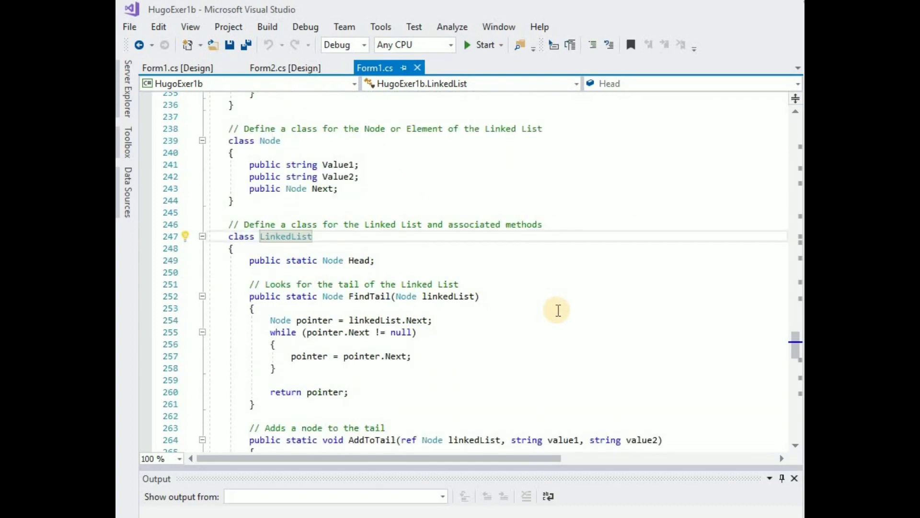
mouse_move(360, 195)
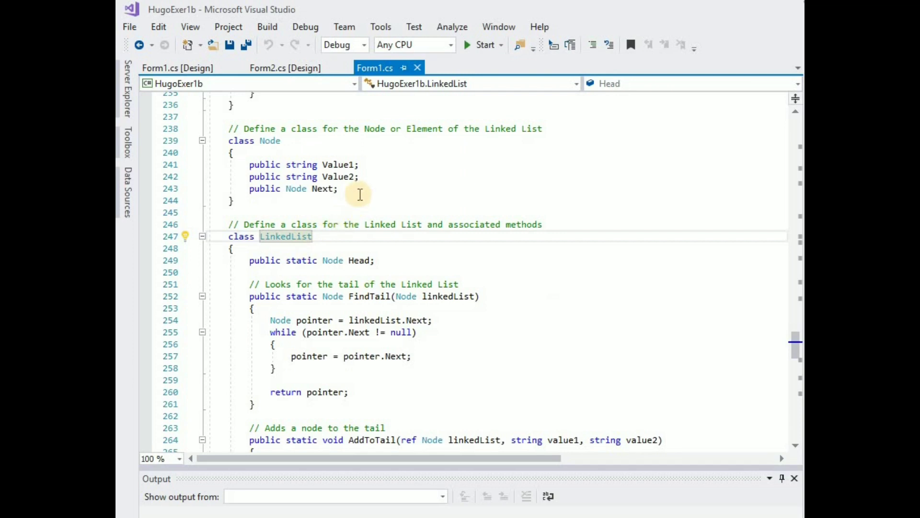
mouse_move(381, 164)
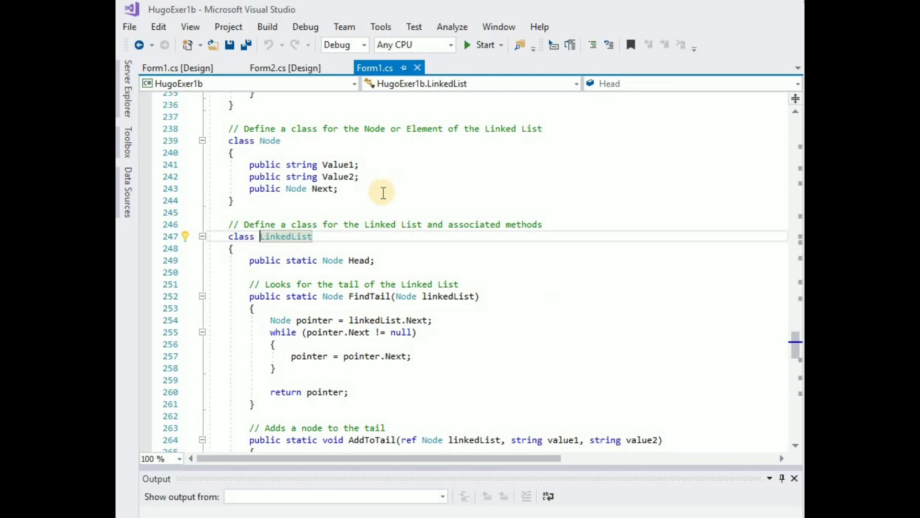
mouse_move(360, 206)
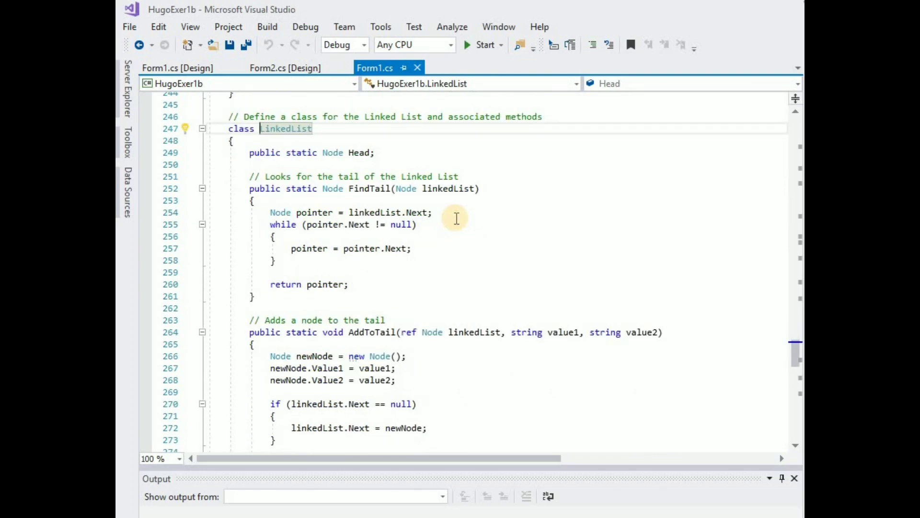
mouse_move(547, 237)
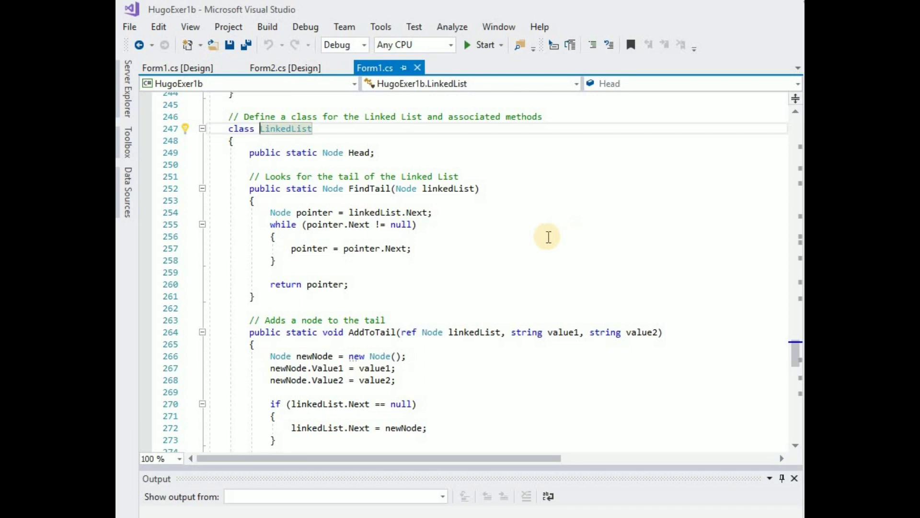
mouse_move(575, 218)
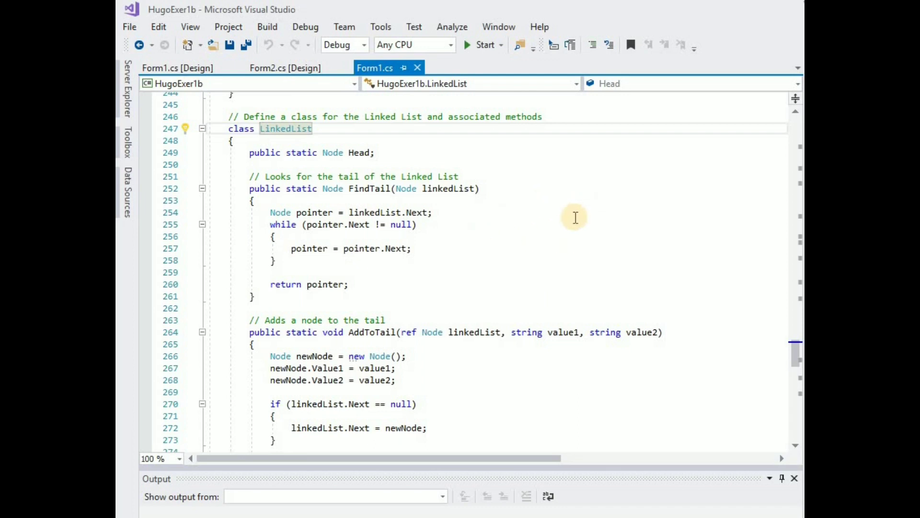
mouse_move(505, 232)
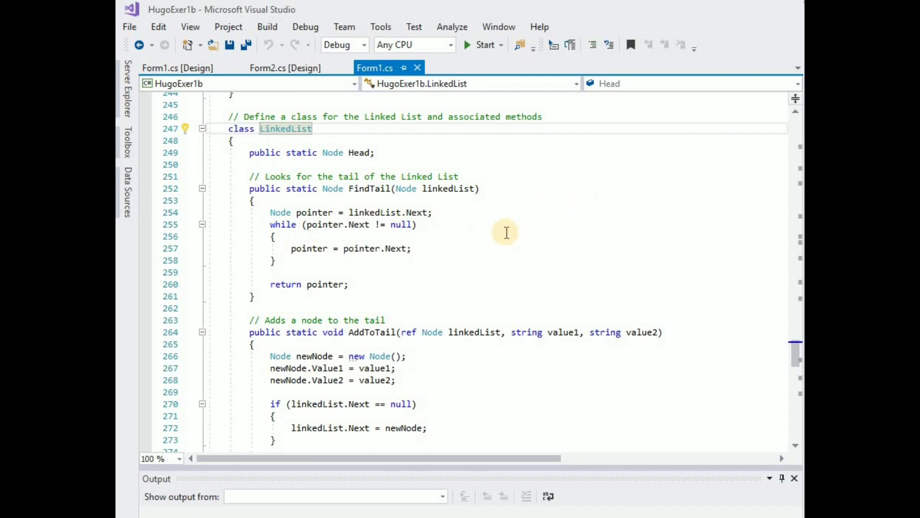
scroll(down, 3)
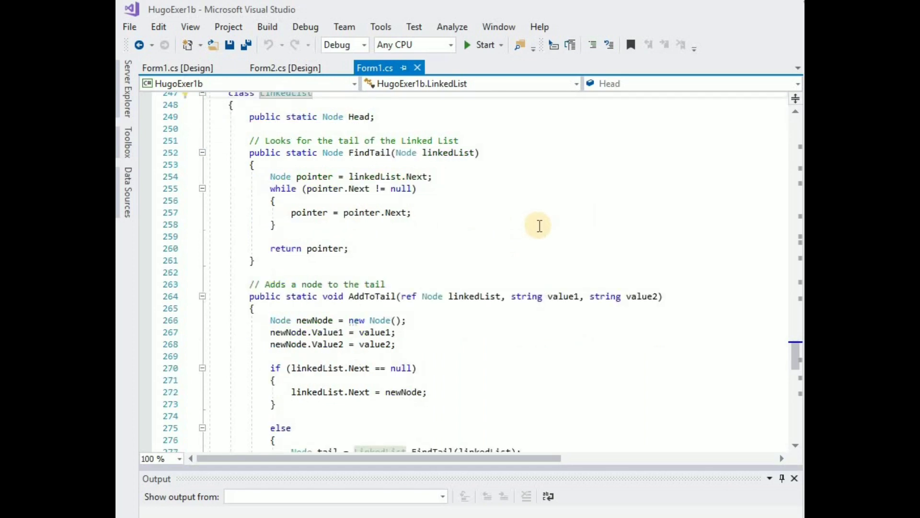
mouse_move(436, 168)
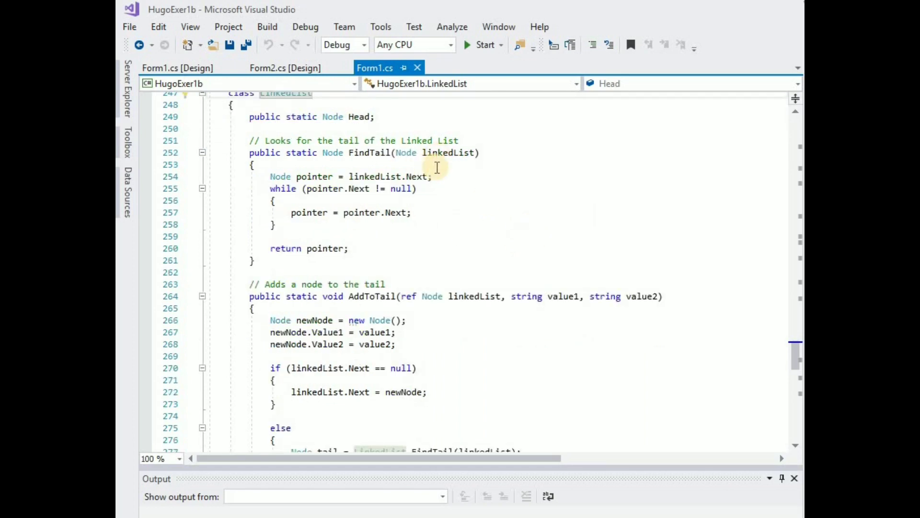
mouse_move(517, 198)
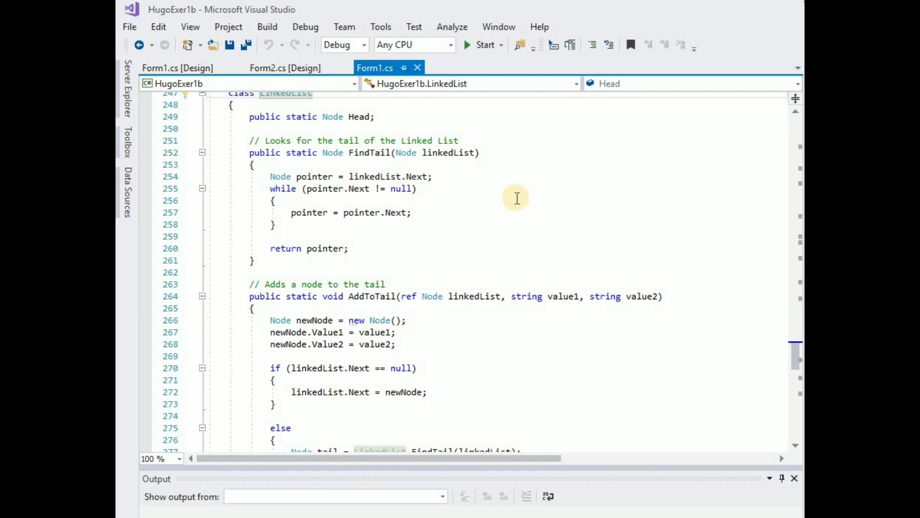
scroll(down, 3)
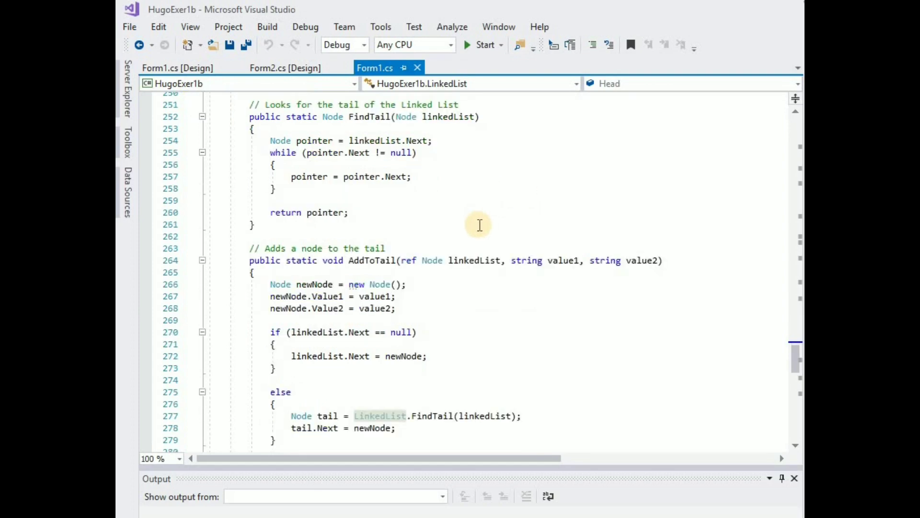
scroll(down, 3)
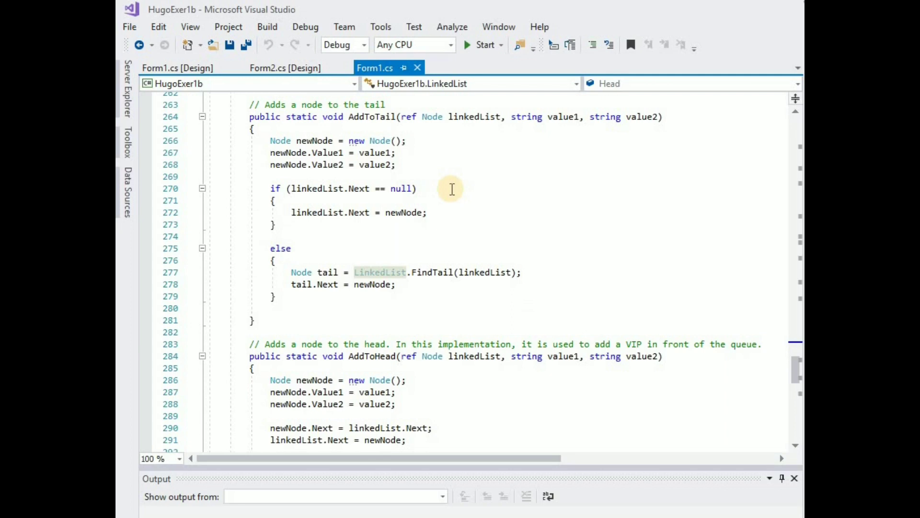
mouse_move(452, 189)
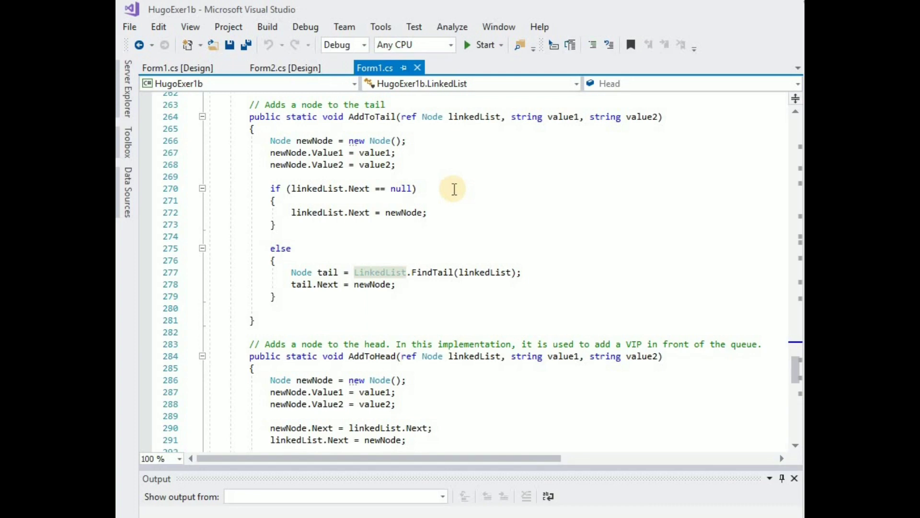
mouse_move(518, 302)
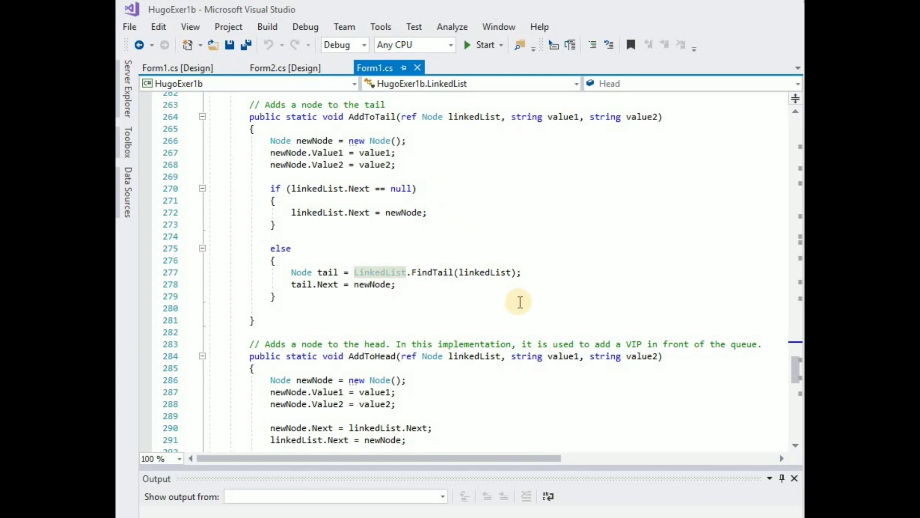
mouse_move(486, 303)
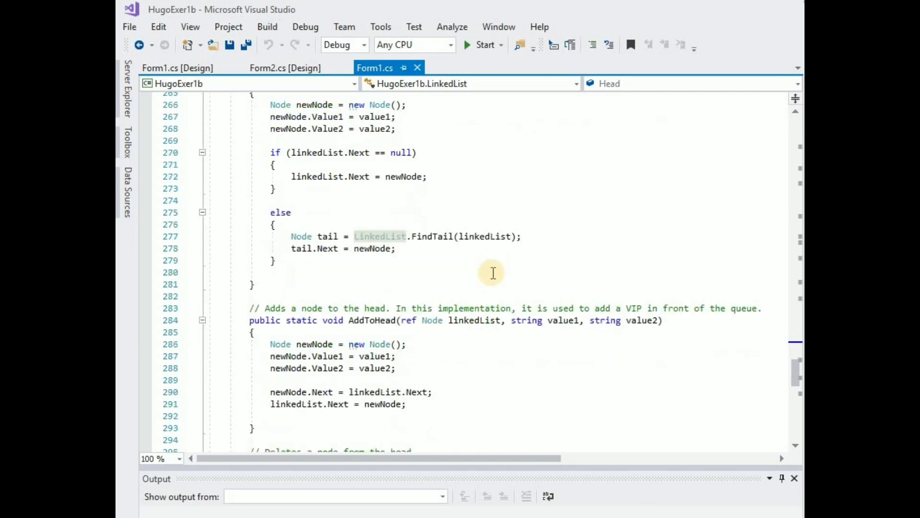
scroll(down, 3)
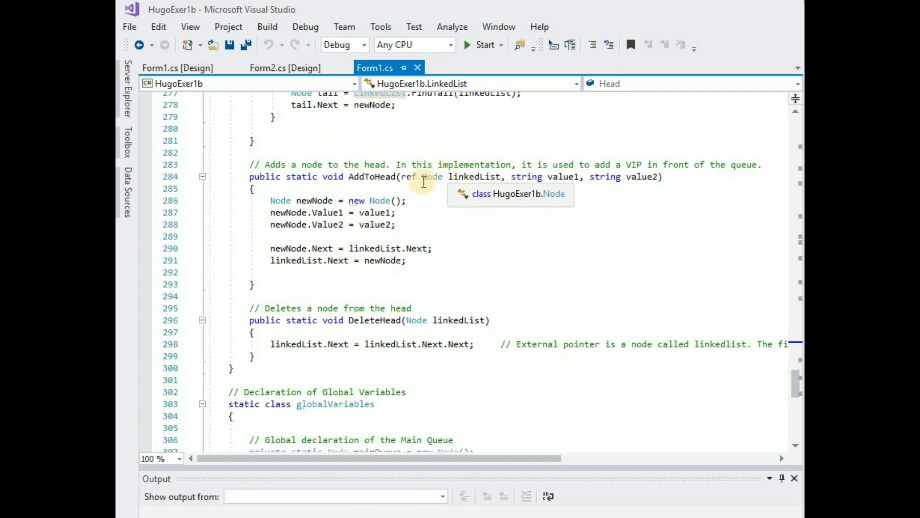
scroll(down, 3)
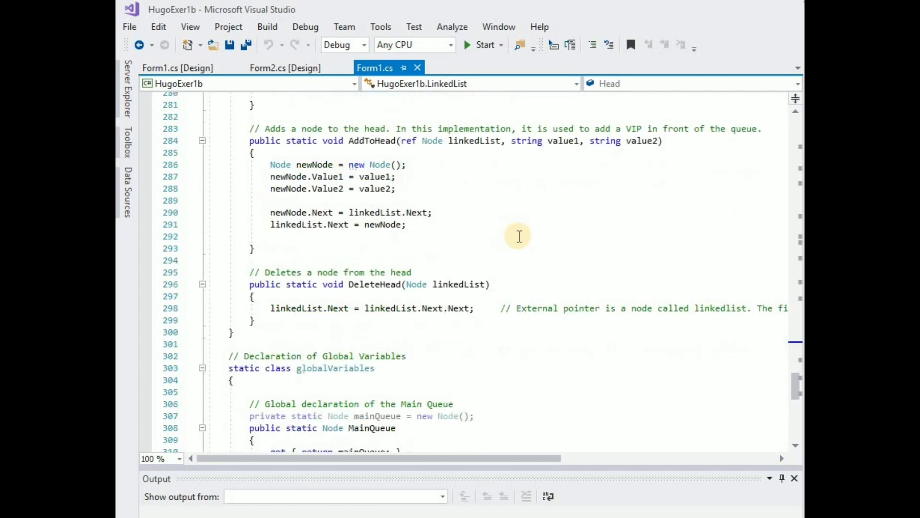
scroll(down, 3)
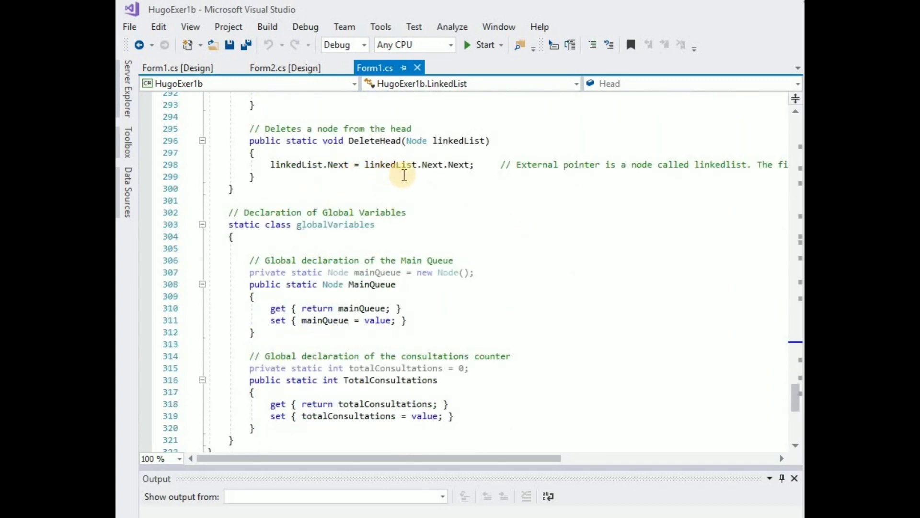
mouse_move(462, 199)
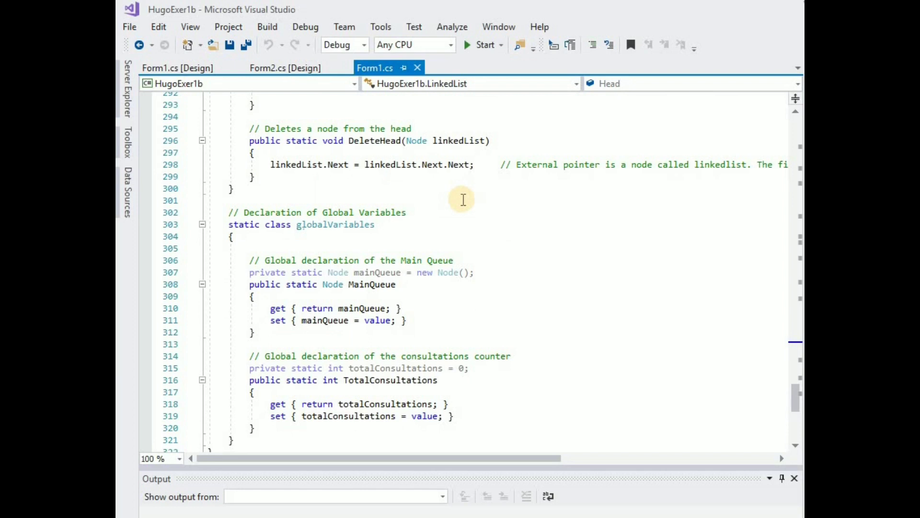
mouse_move(510, 260)
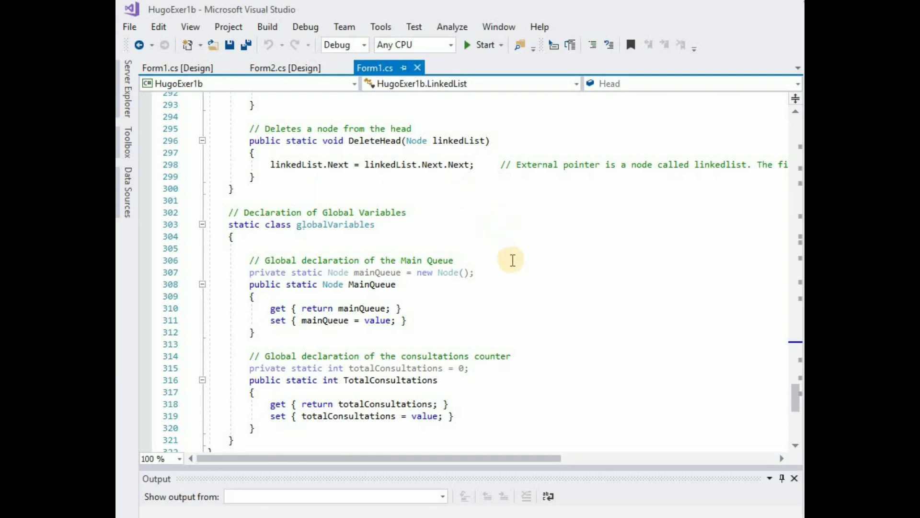
scroll(down, 3)
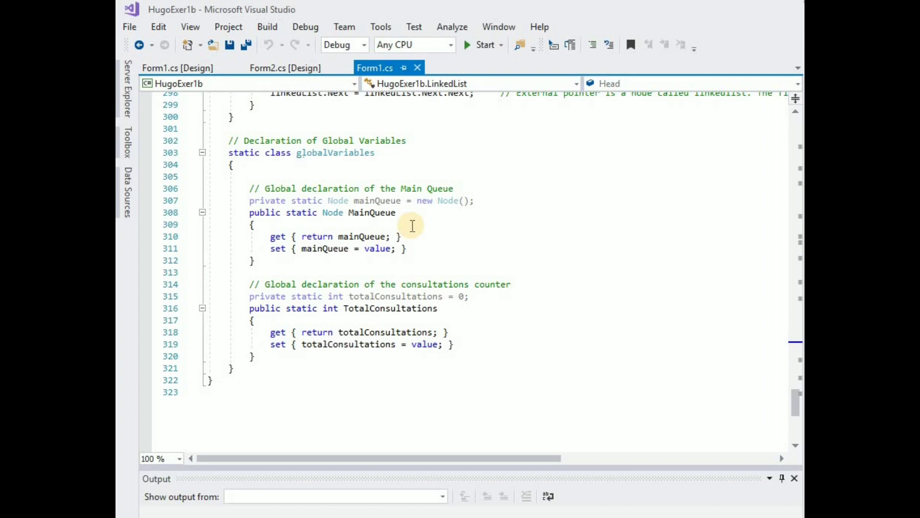
mouse_move(349, 358)
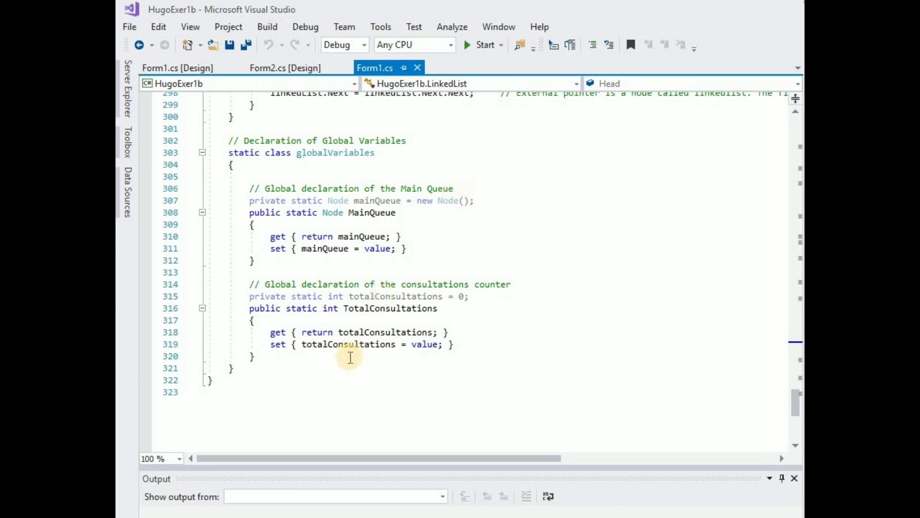
mouse_move(317, 370)
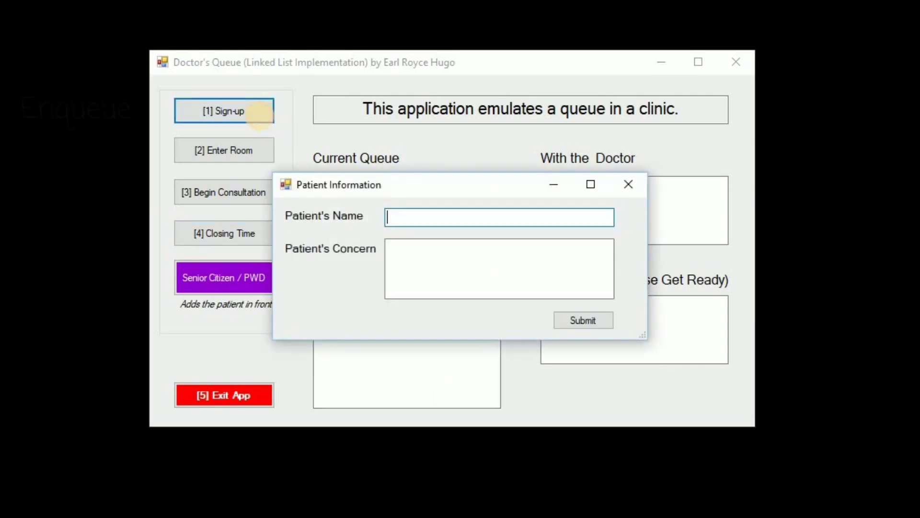
text(Maria Angelika)
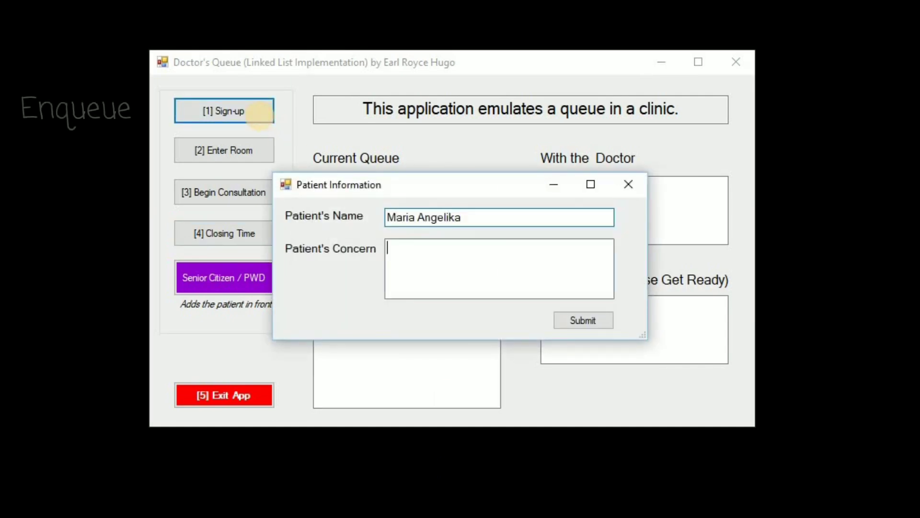
click(582, 320)
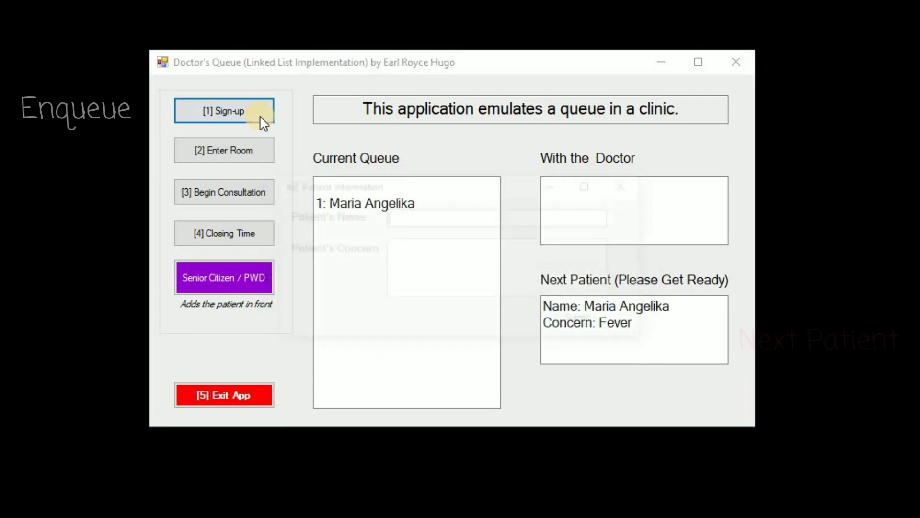
text(Gou)
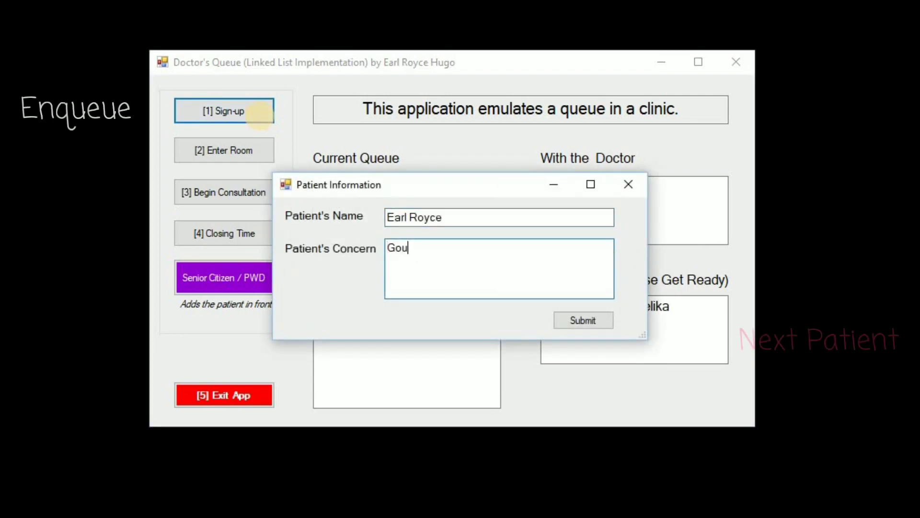
click(582, 319)
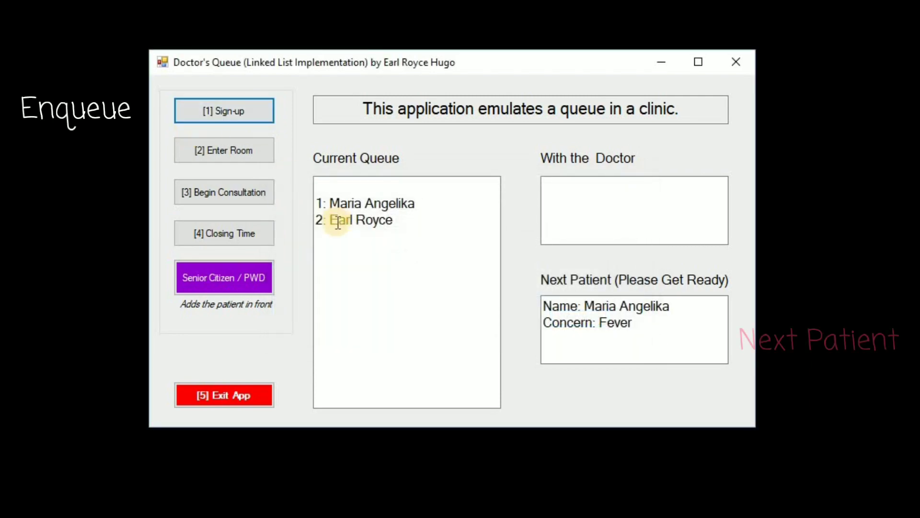
Add a knee-pain Senior Citizen/PWD patient at the front, then sign up Gulshan
click(224, 277)
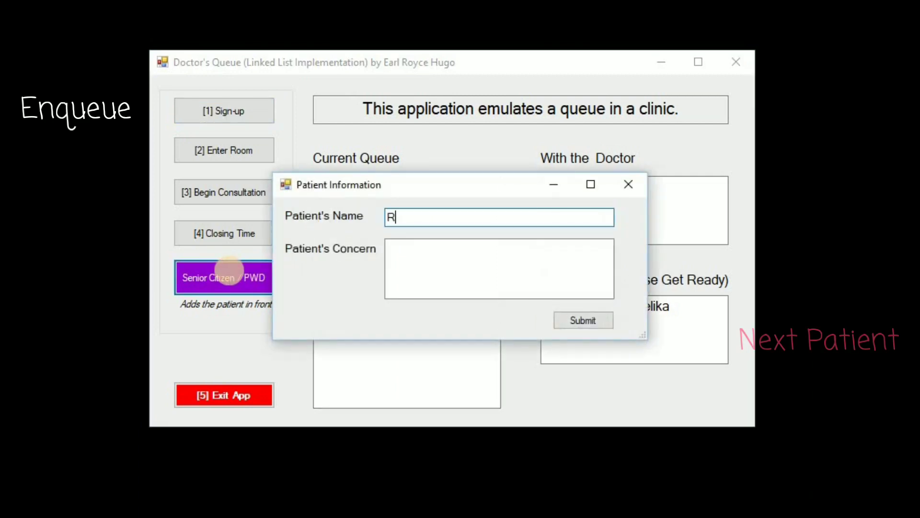
text(Kne)
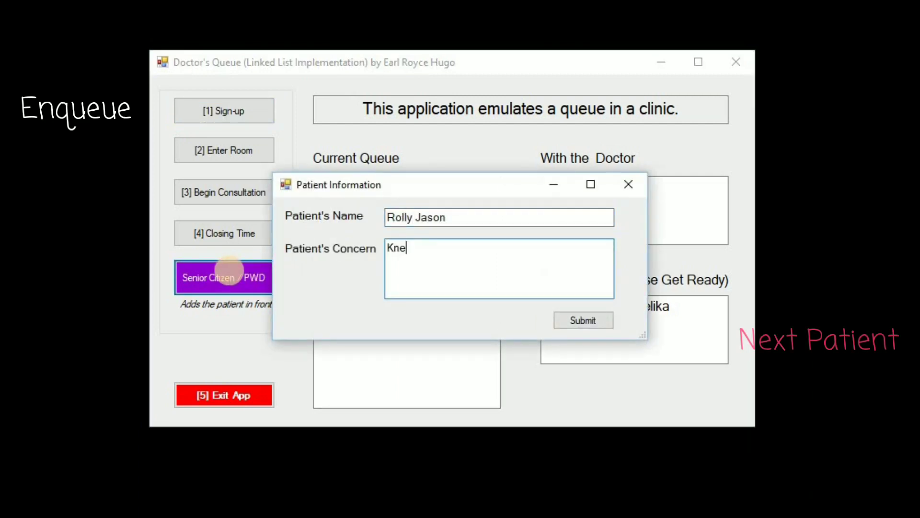
click(583, 320)
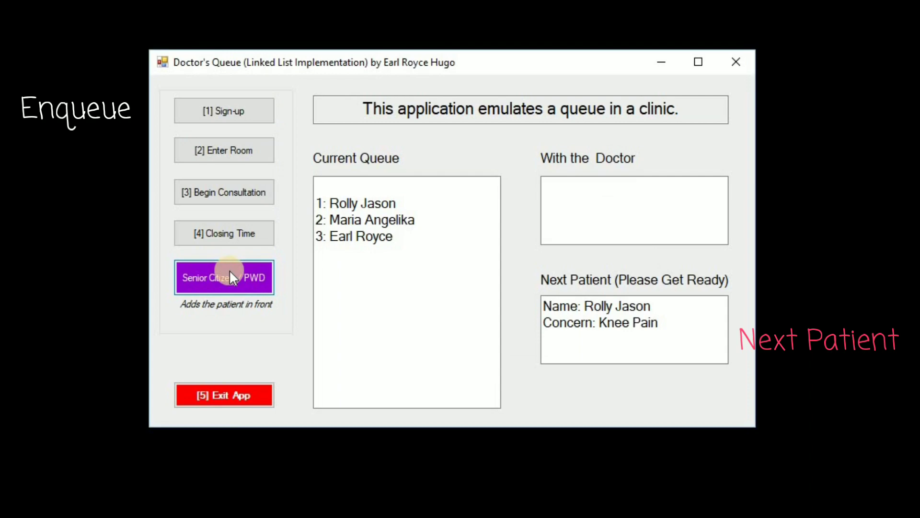
click(224, 111)
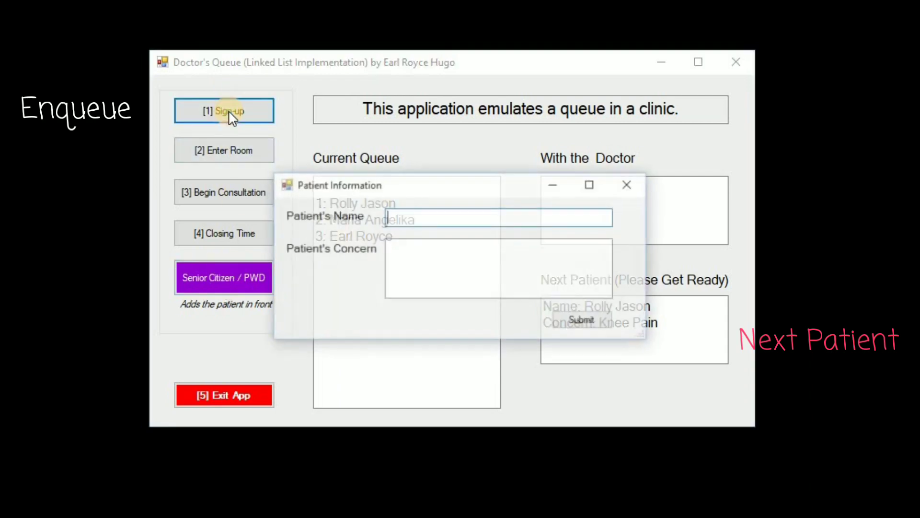
text(Gulshan)
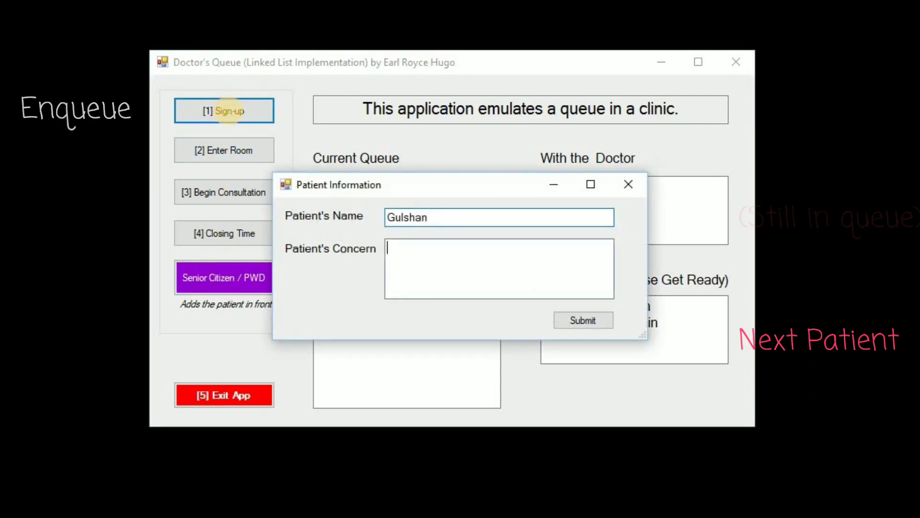
click(583, 319)
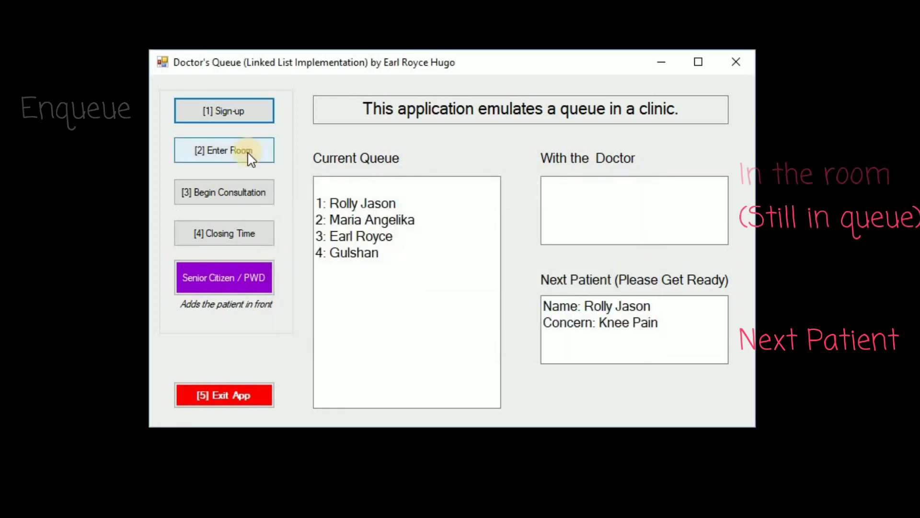
Consult Rolly Jason and Maria Angelika, acknowledge closing time, and exit the app
click(224, 150)
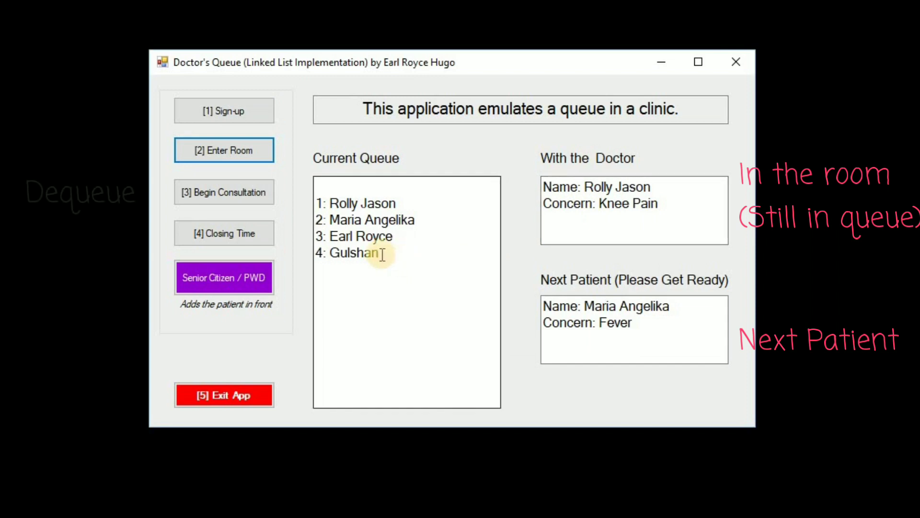
click(224, 192)
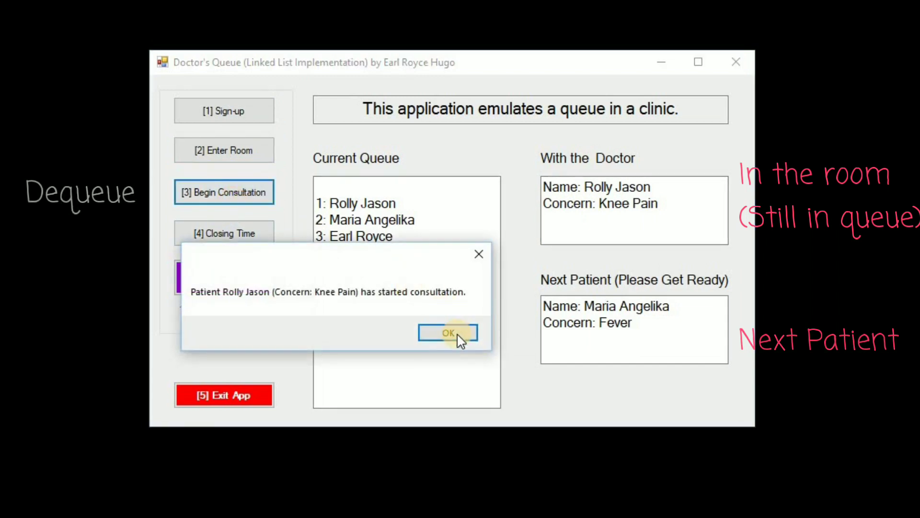
click(447, 332)
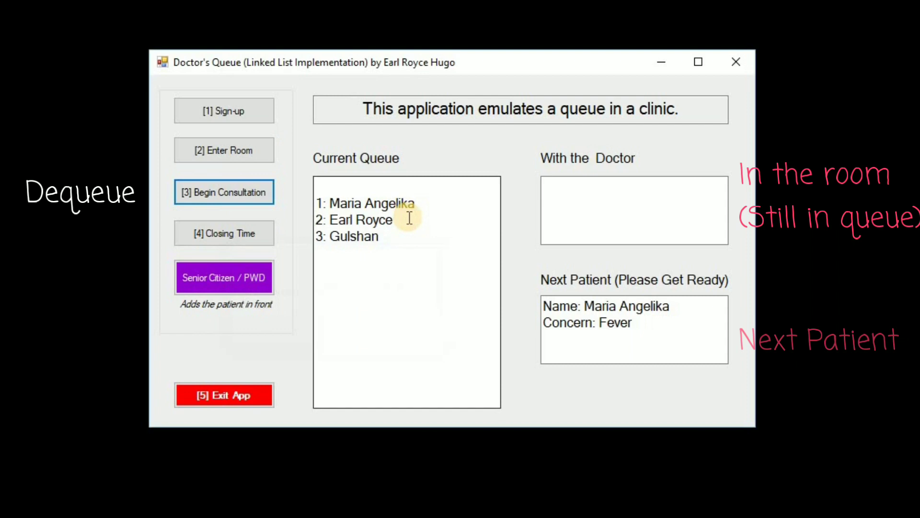
click(224, 191)
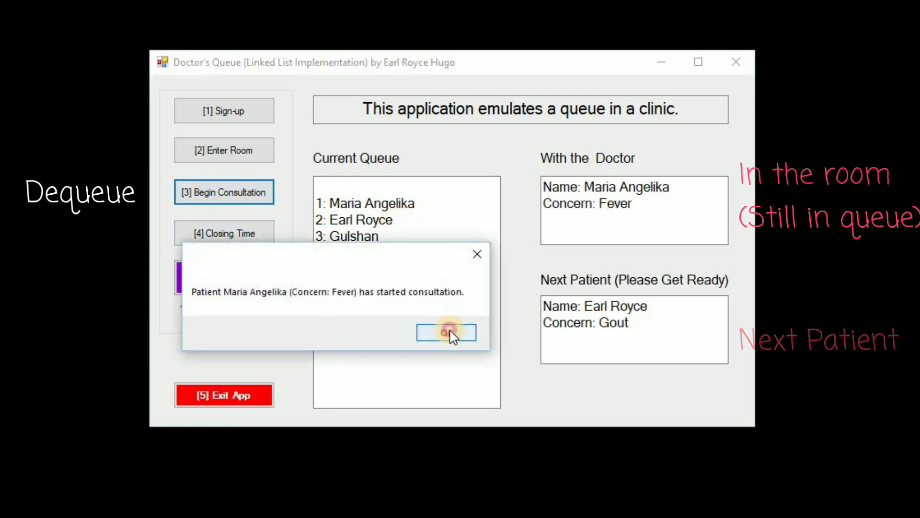
click(446, 333)
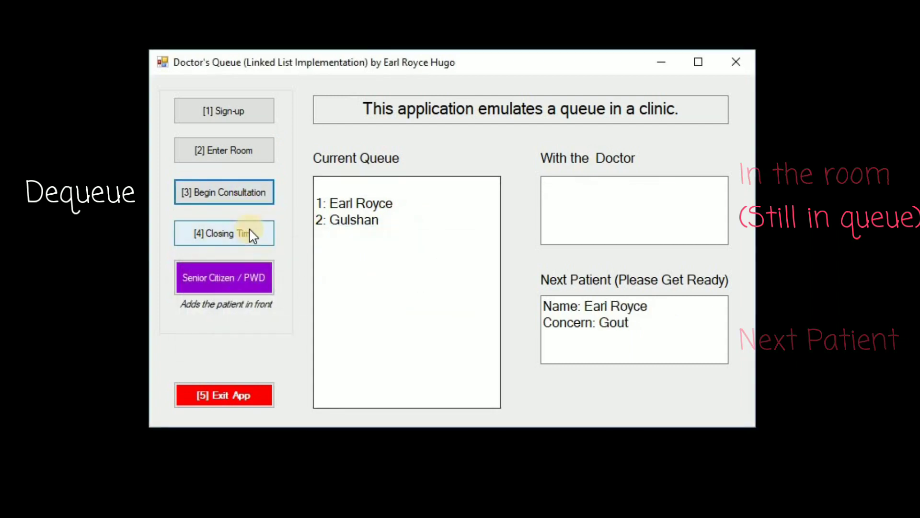
click(224, 233)
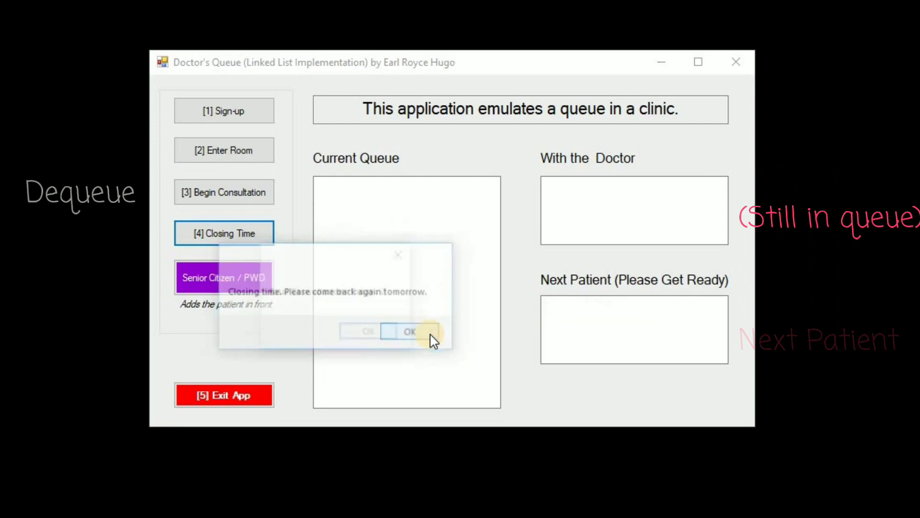
click(409, 331)
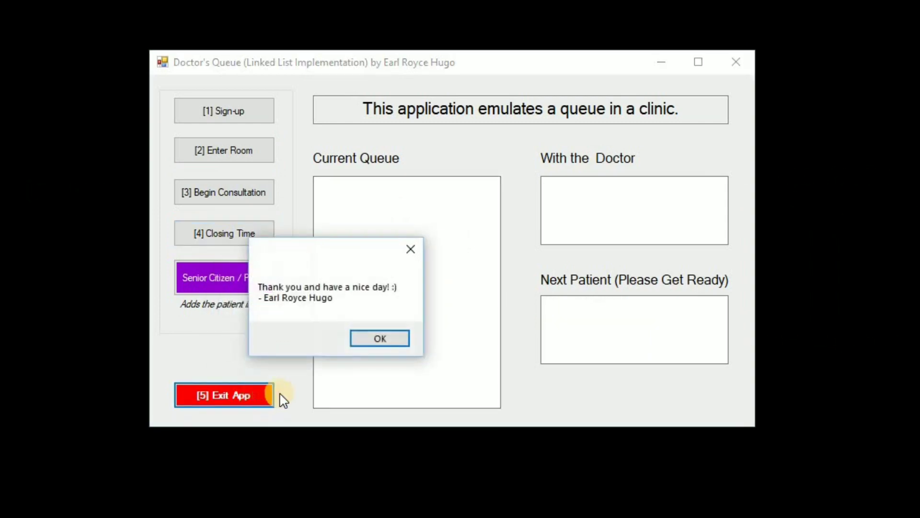
Close the queue app, view the HugoExer1a Form2 design, and open Form1.cs code
click(379, 338)
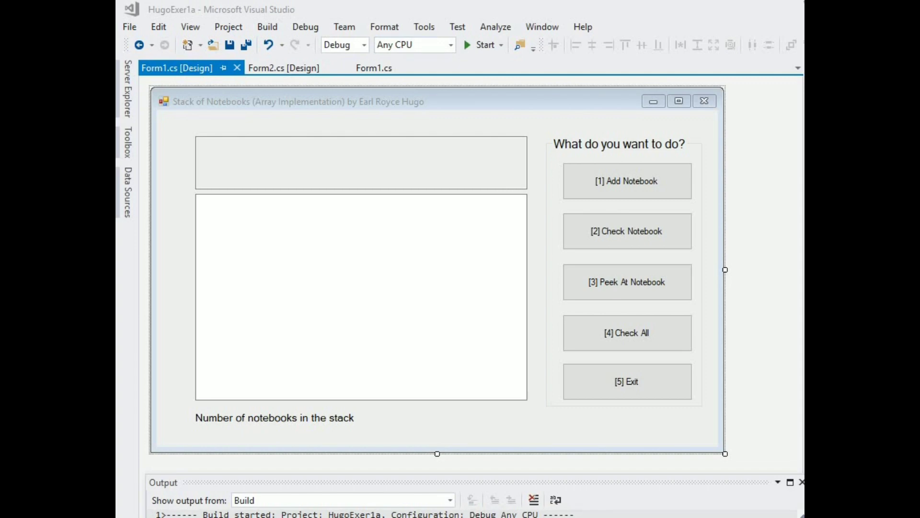
click(285, 67)
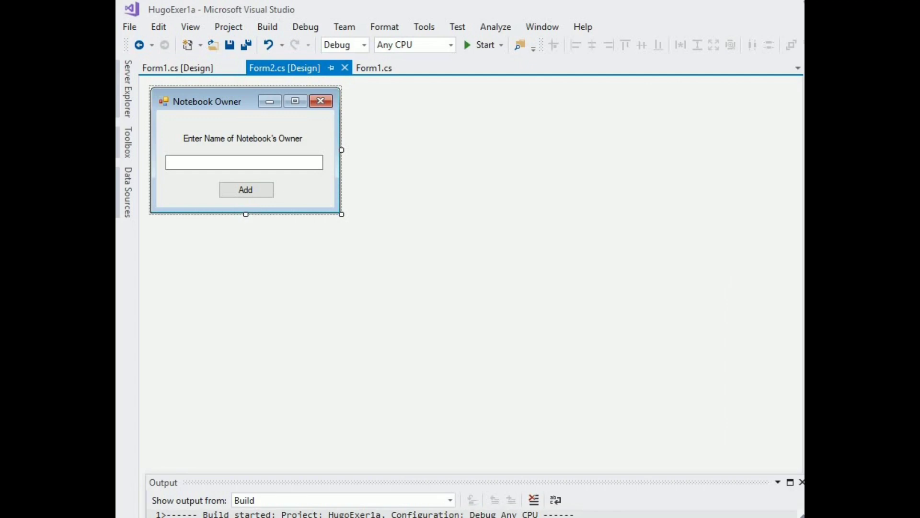
click(374, 67)
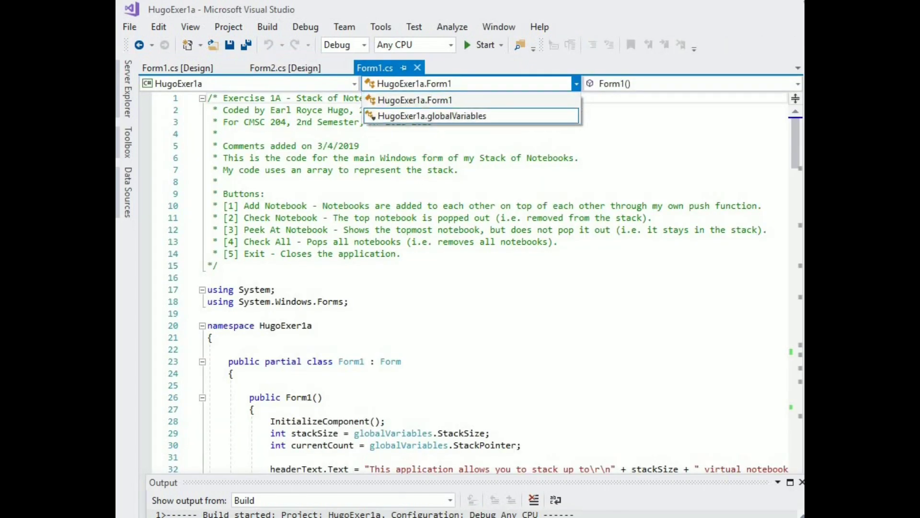
Jump to the globalVariables class and scroll down to the stack functions
click(431, 115)
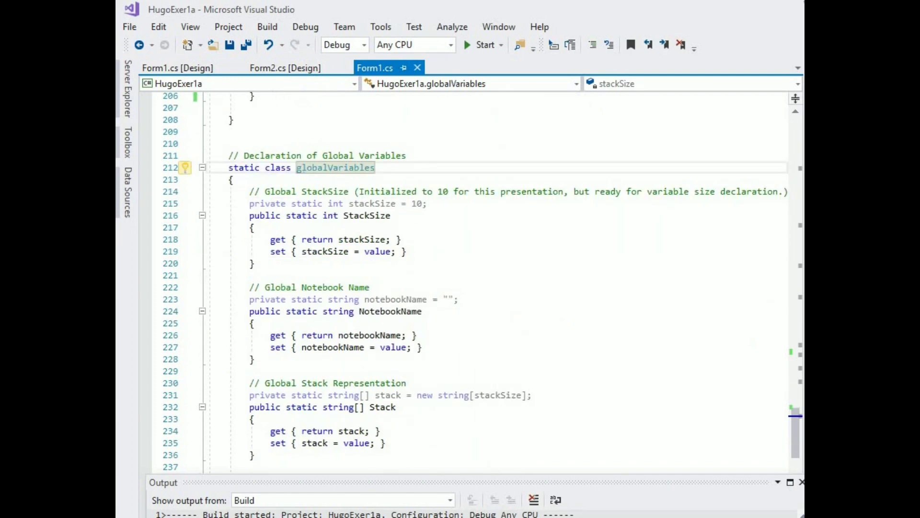
scroll(down, 3)
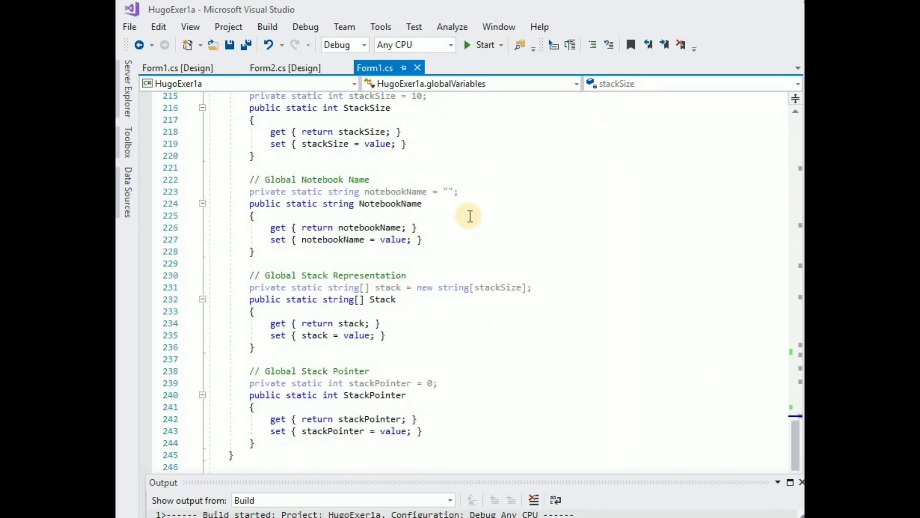
scroll(down, 3)
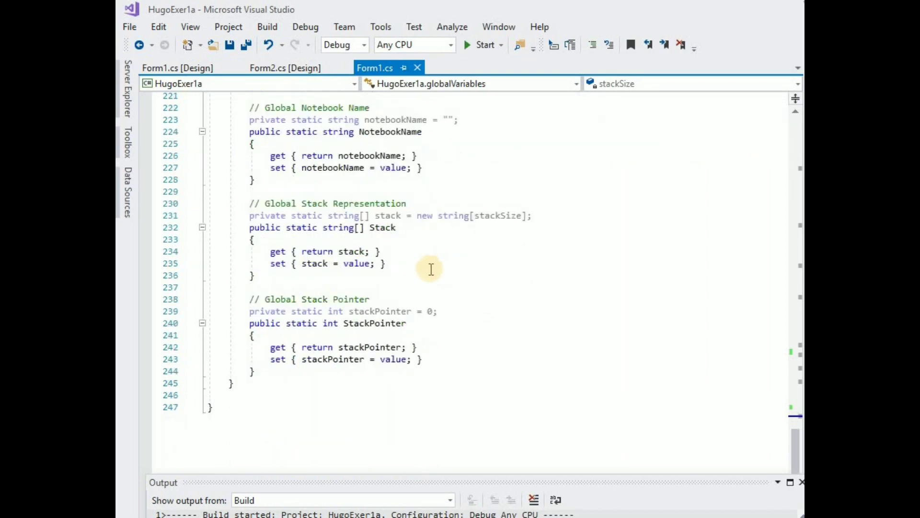
mouse_move(380, 254)
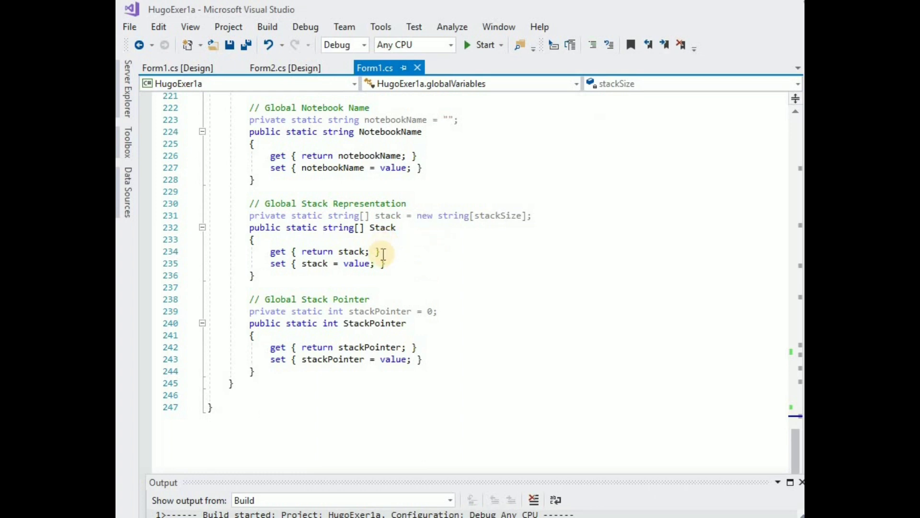
mouse_move(374, 215)
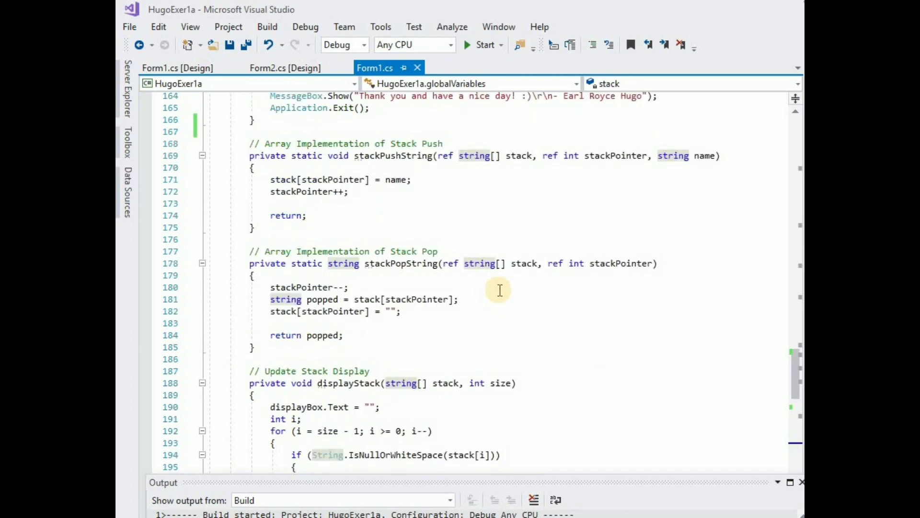
mouse_move(411, 155)
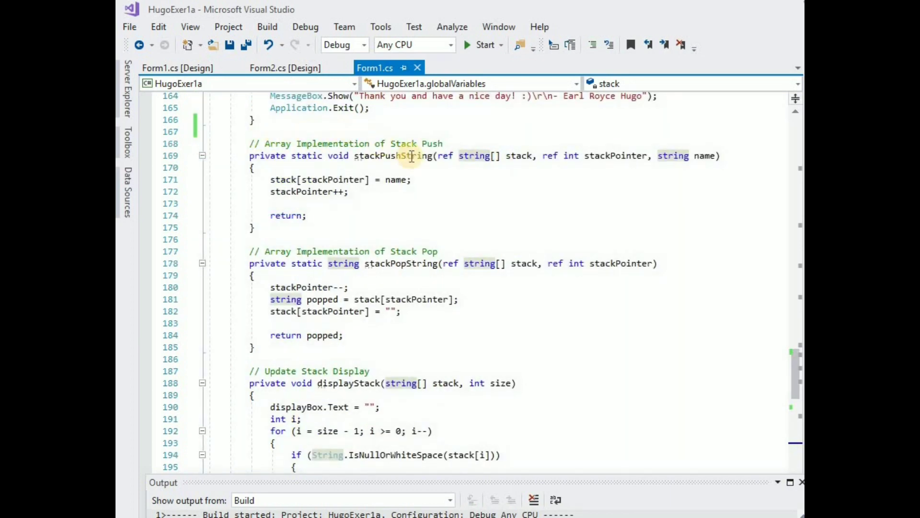
mouse_move(449, 303)
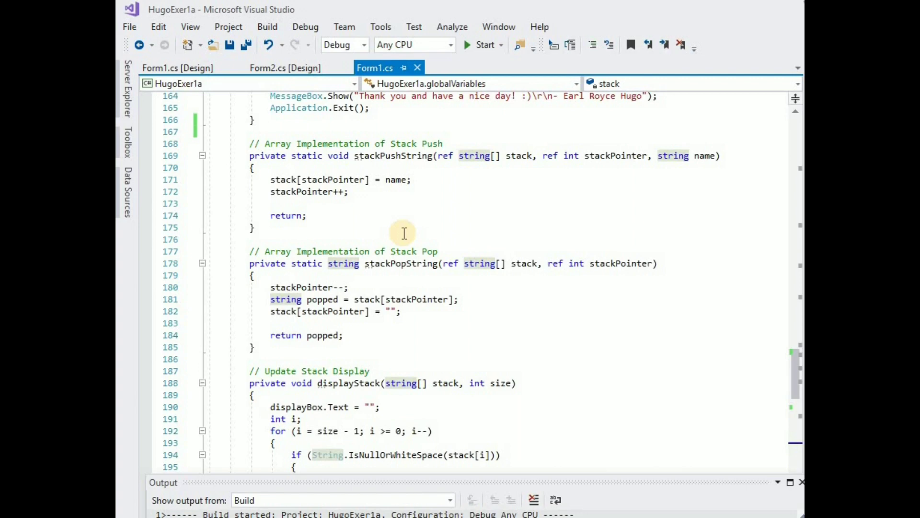
scroll(down, 3)
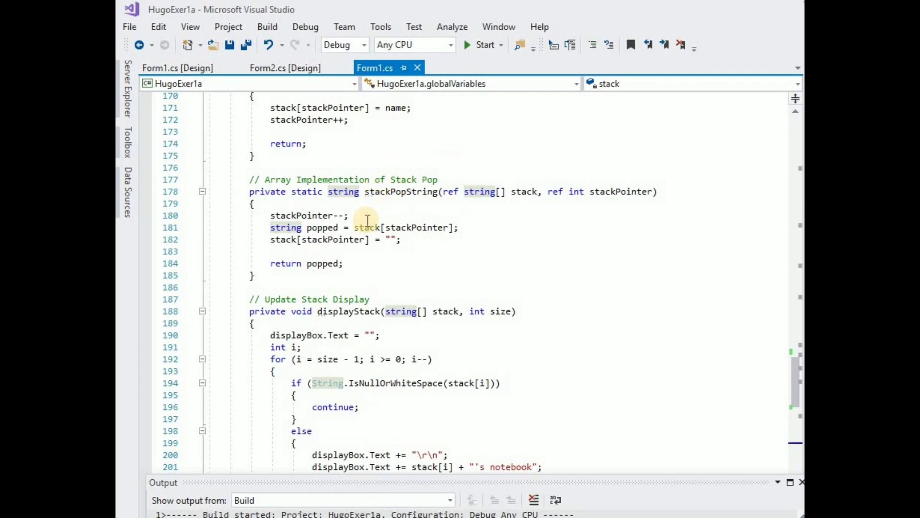
click(482, 44)
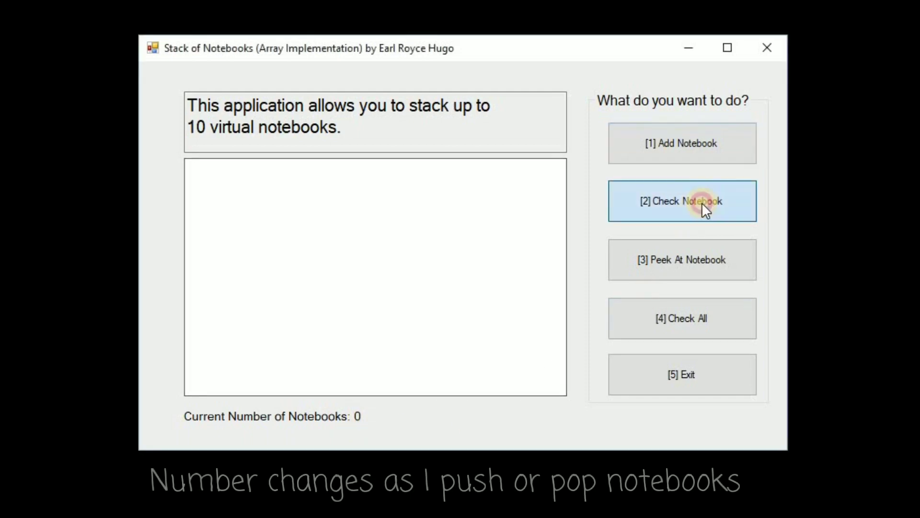
Add notebooks to the stack, including Gulshan's as the third on top
click(681, 201)
text(An)
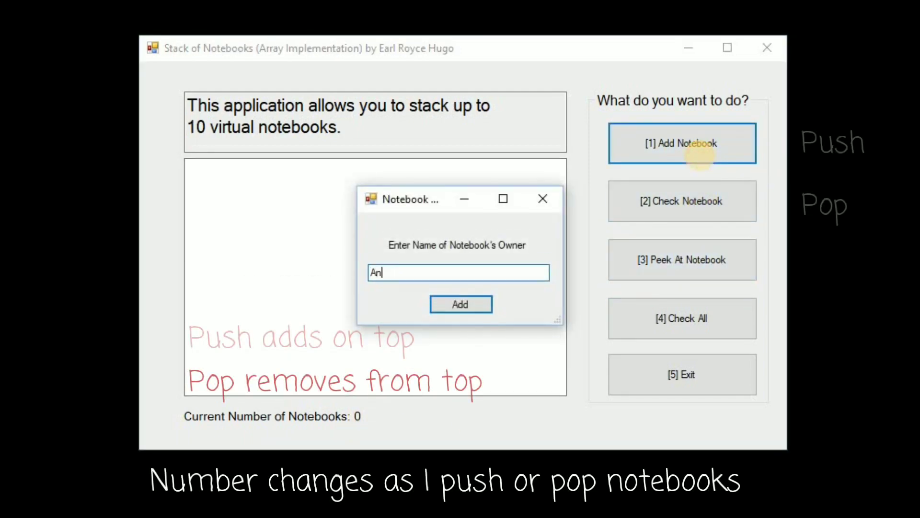
click(460, 304)
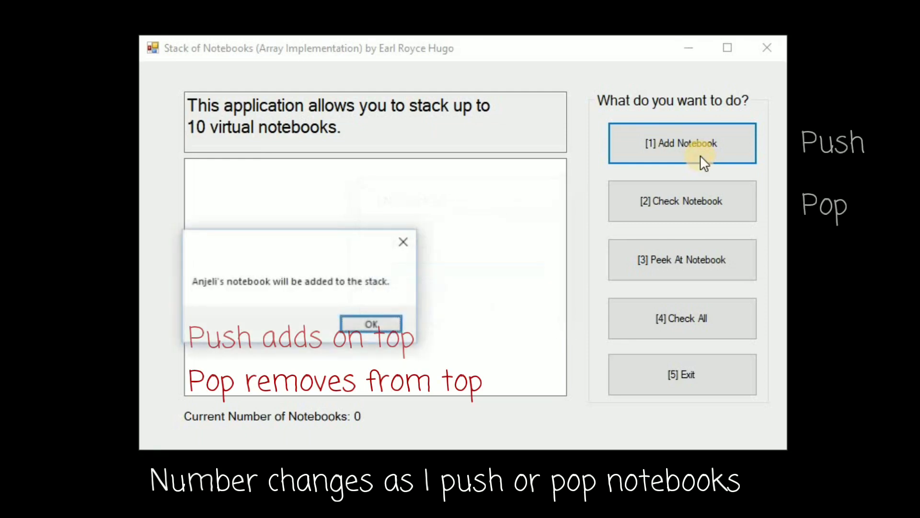
click(370, 324)
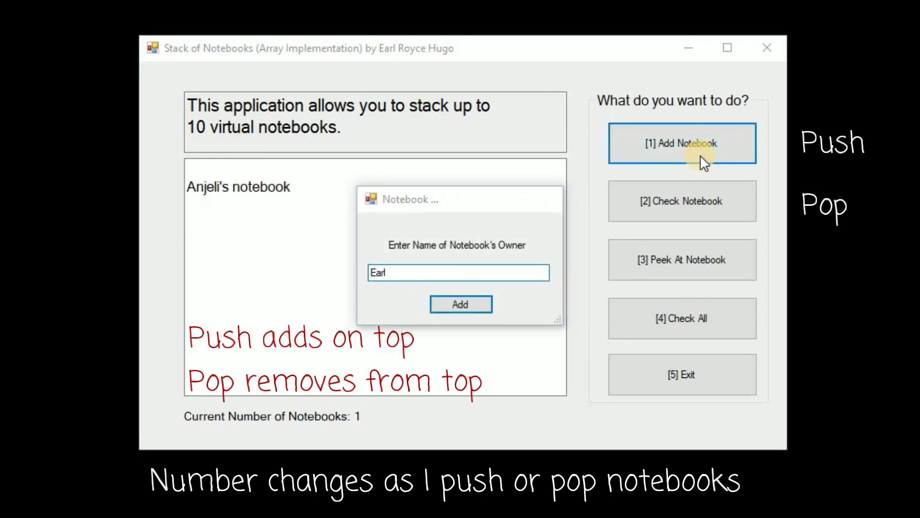
text(Gulshan)
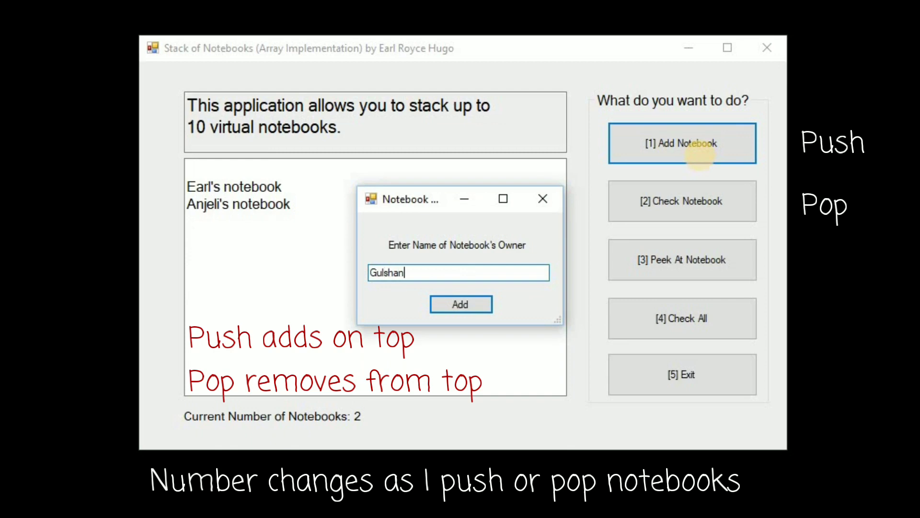
click(460, 304)
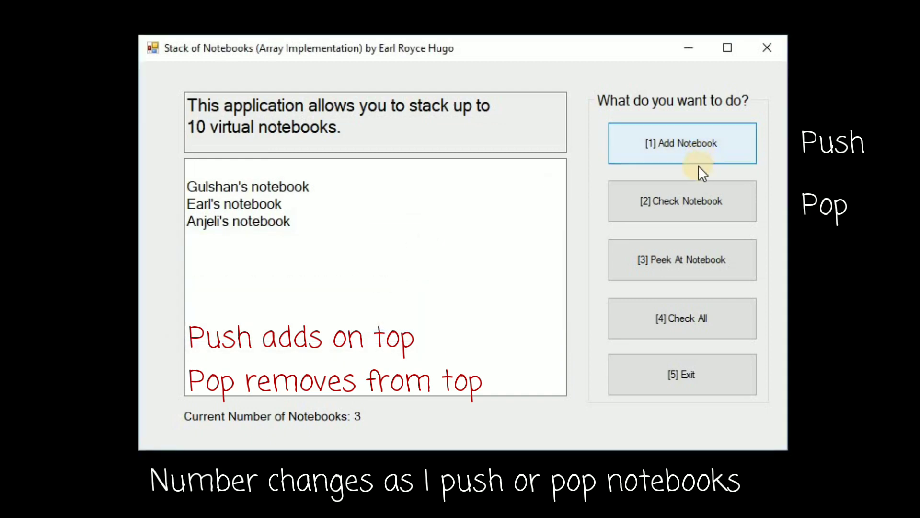
click(681, 201)
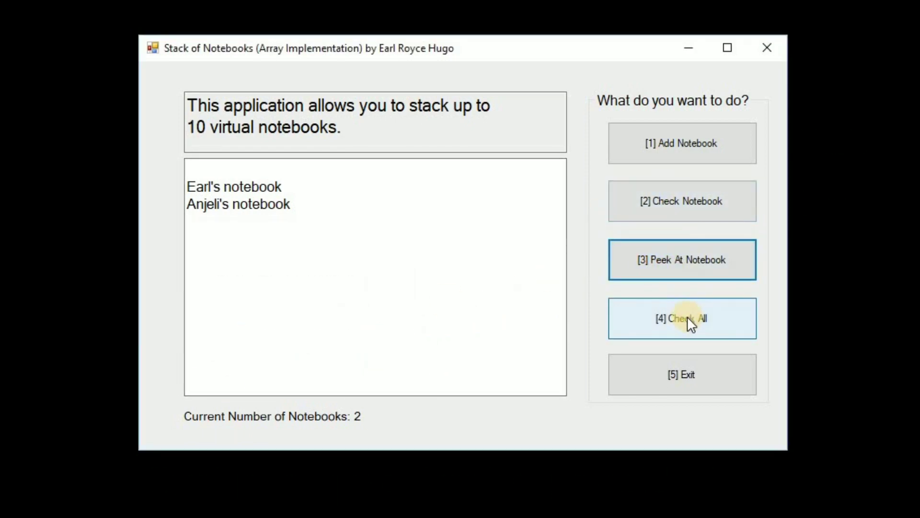
Check all notebooks off the stack and confirm, emptying it to count 0
click(682, 318)
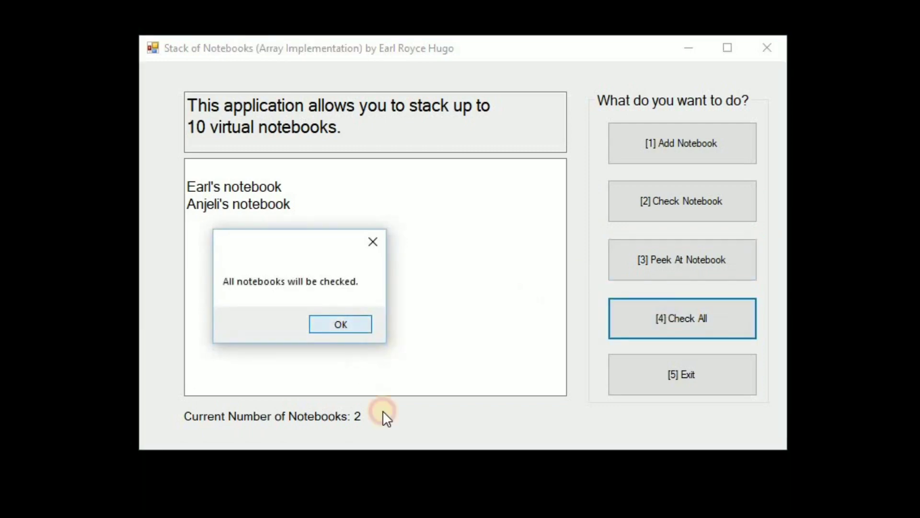
click(340, 324)
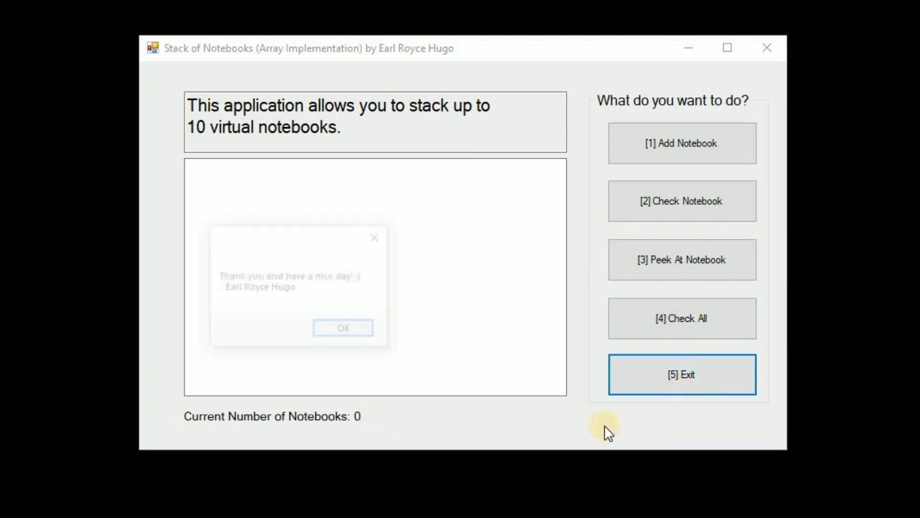